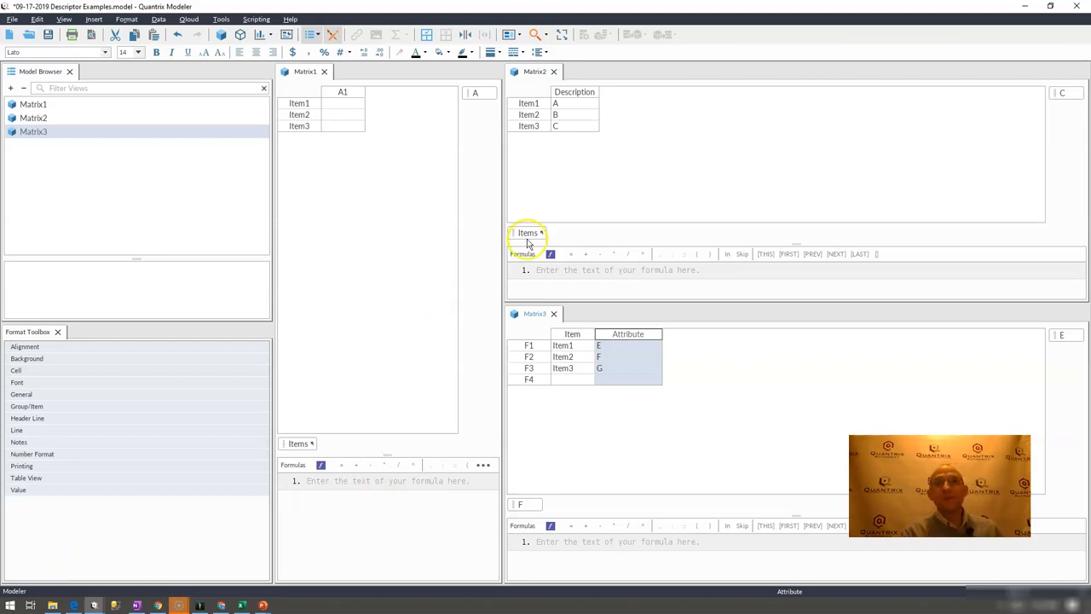
pyautogui.moveTo(528, 233)
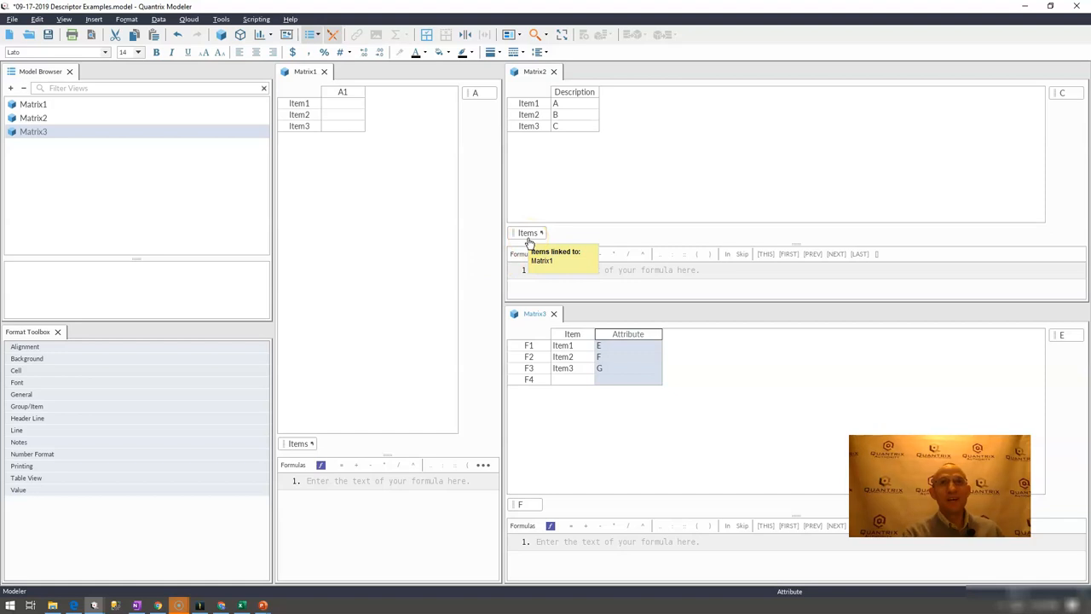
# Step: Open Manage Descriptors for Matrix2's Items category from its right-click menu
pyautogui.click(574, 92)
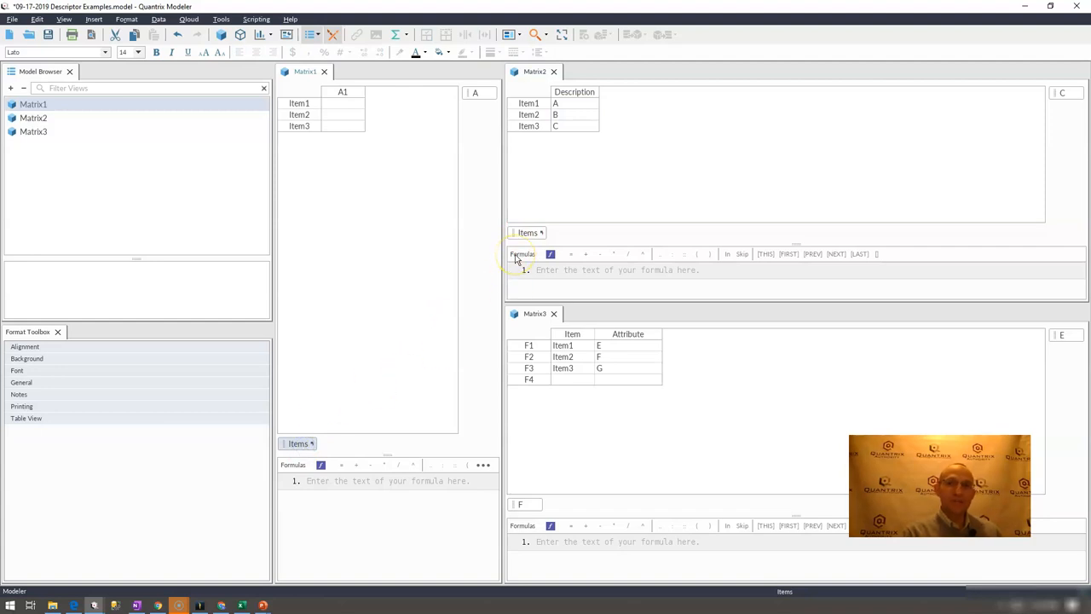
pyautogui.click(526, 231)
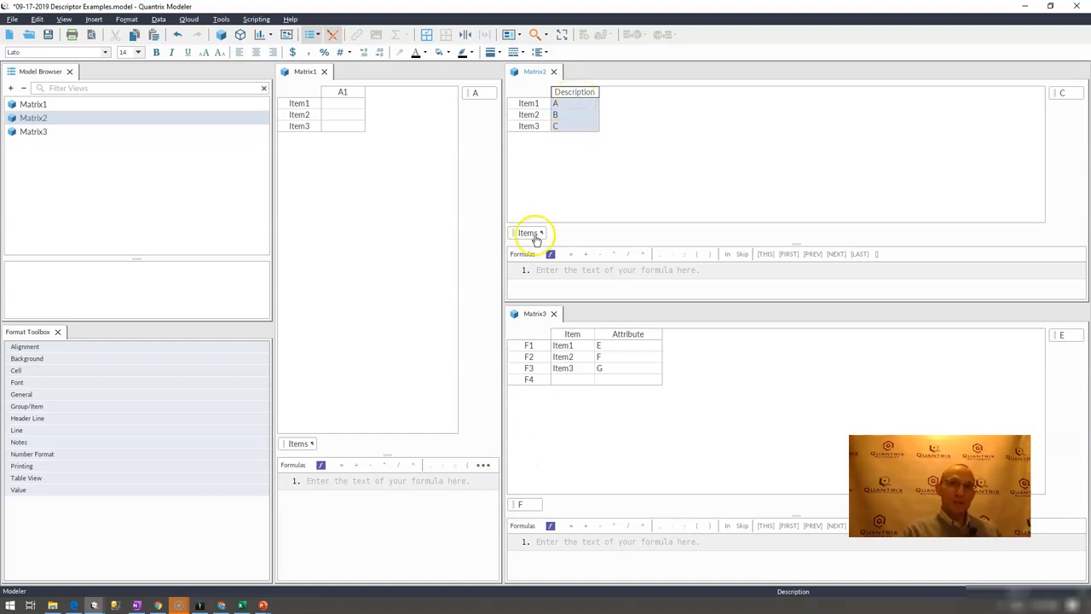
pyautogui.rightClick(529, 232)
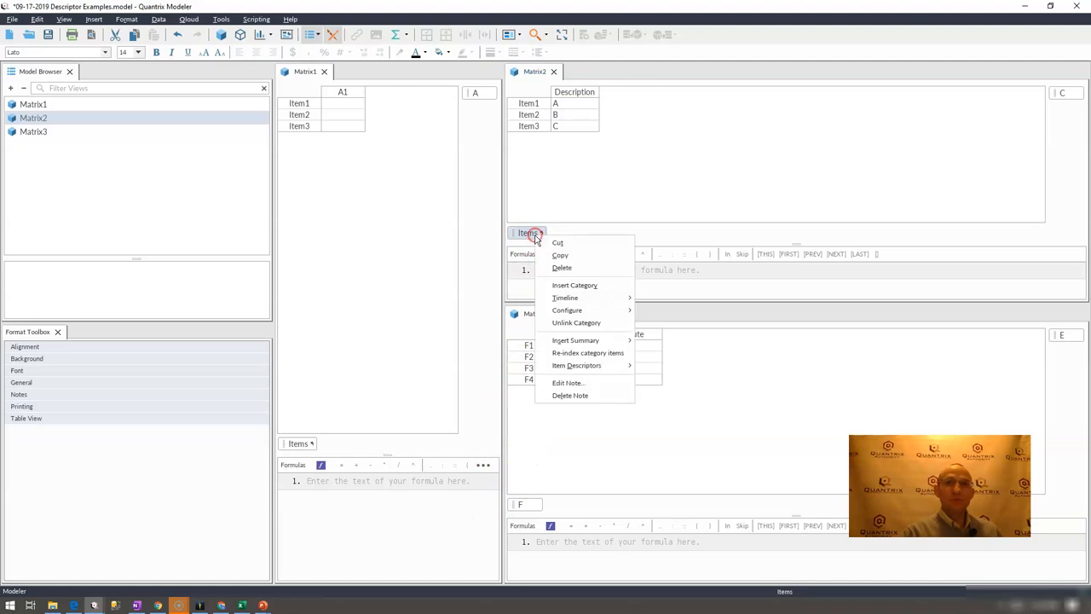
pyautogui.moveTo(564, 353)
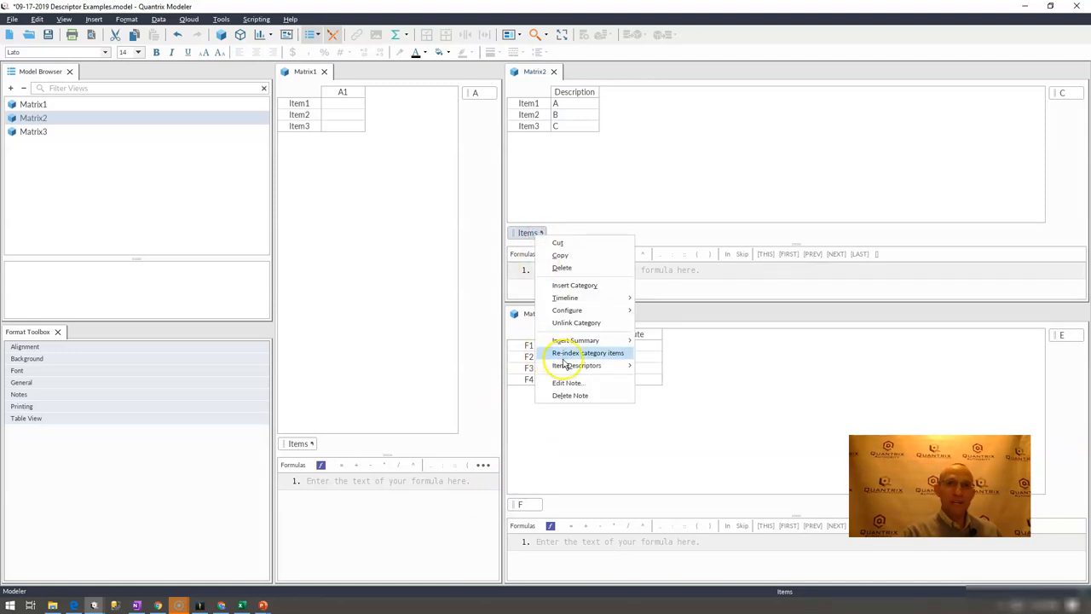
pyautogui.moveTo(577, 365)
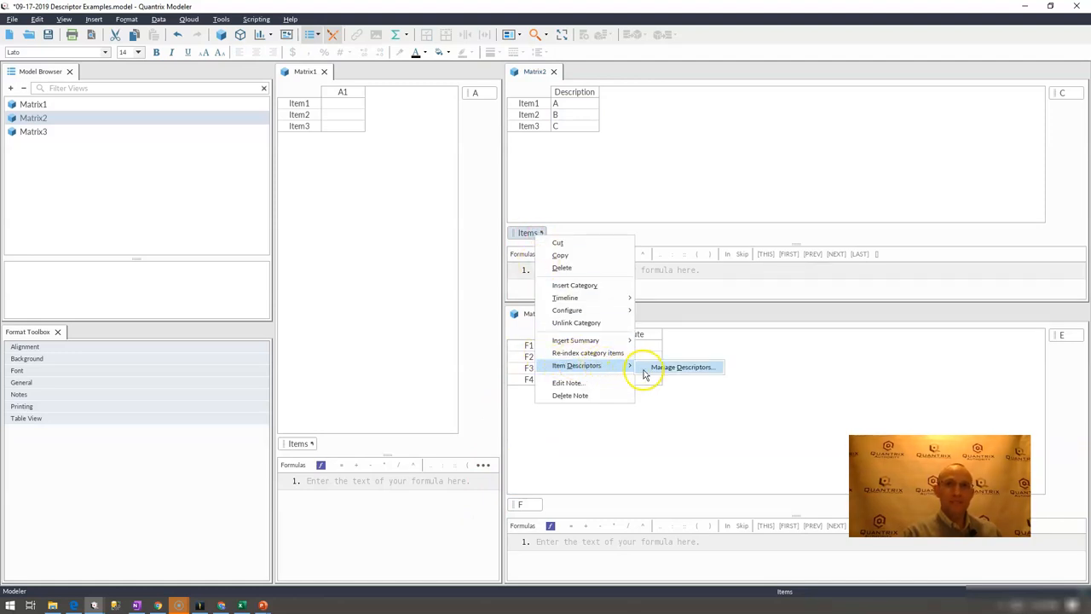
pyautogui.click(680, 367)
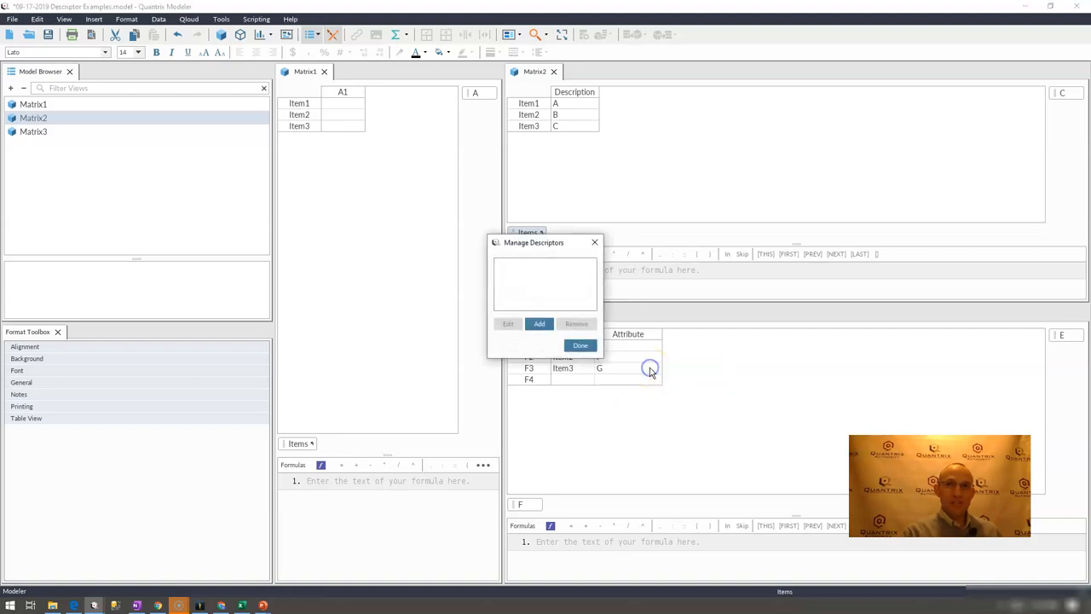
# Step: Add descriptor 'Description1' using the expression Matrix2::Description
pyautogui.click(539, 323)
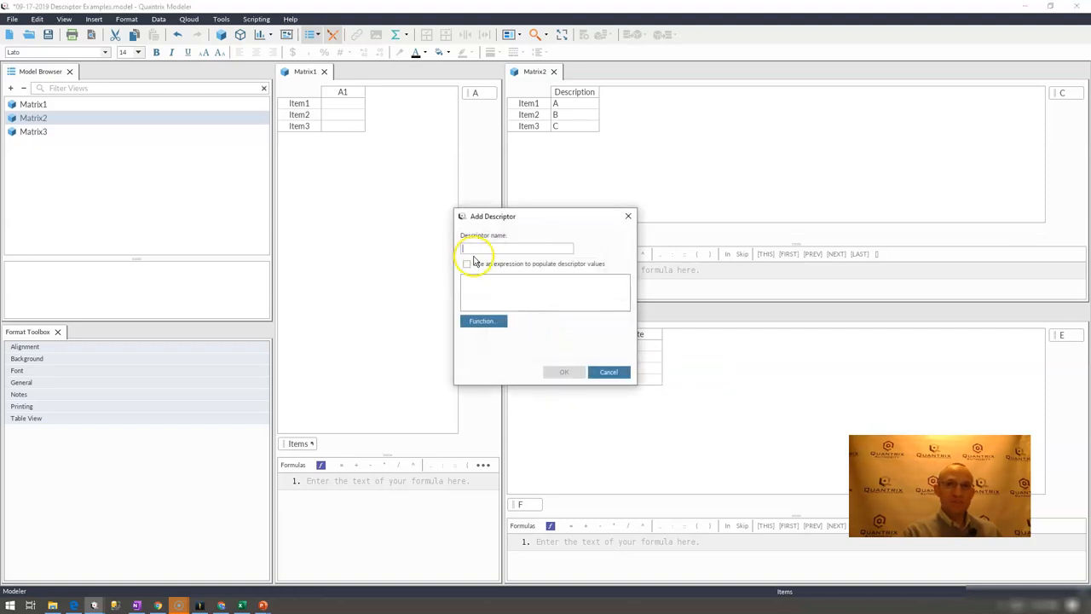
pyautogui.click(466, 263)
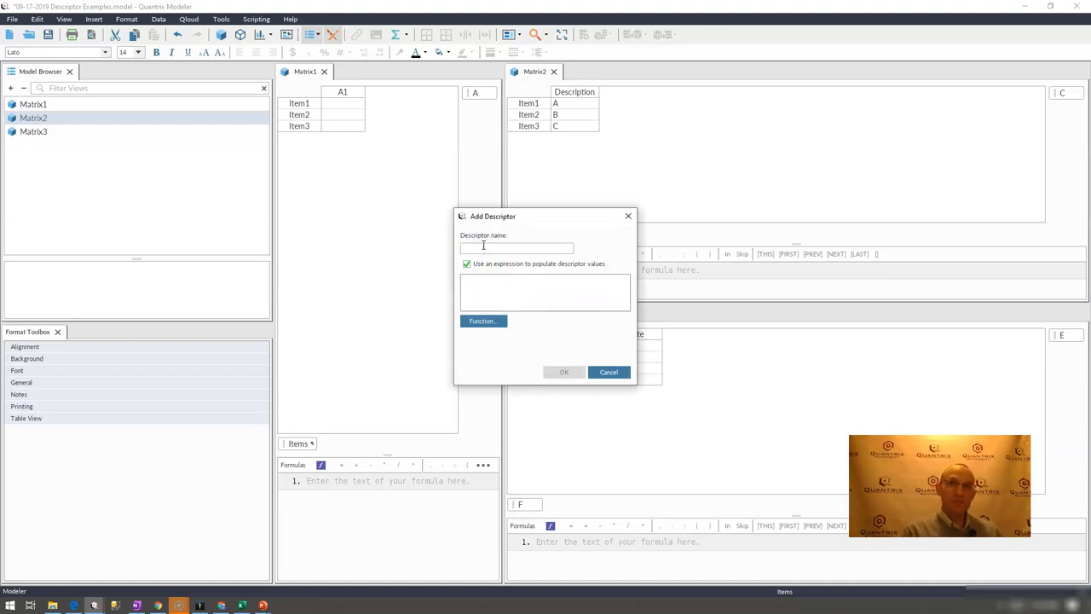
pyautogui.write('Description1')
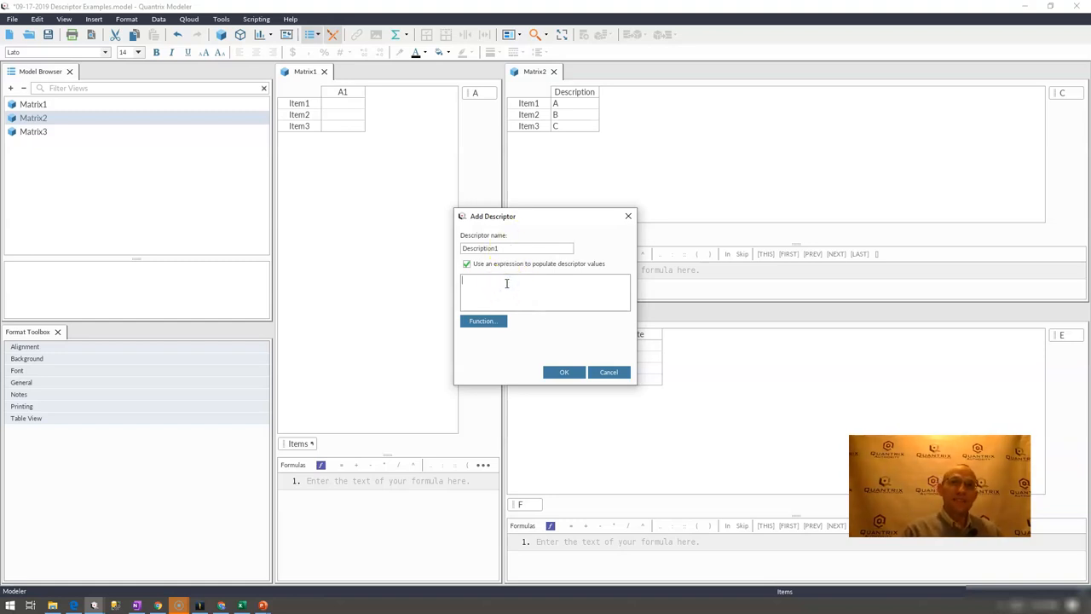
pyautogui.write('Matrix2::Description')
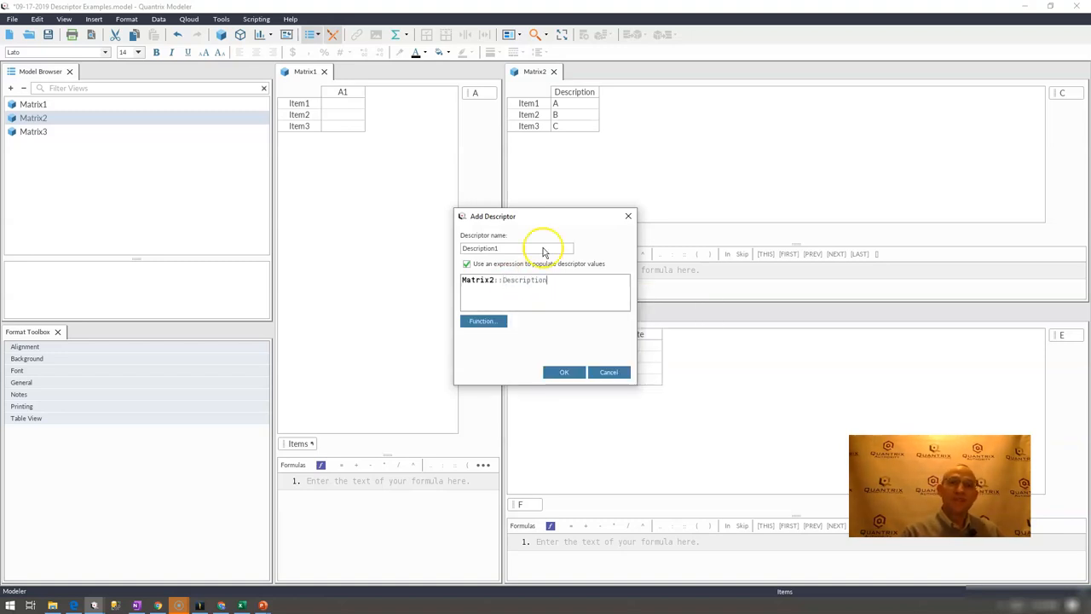
pyautogui.click(563, 371)
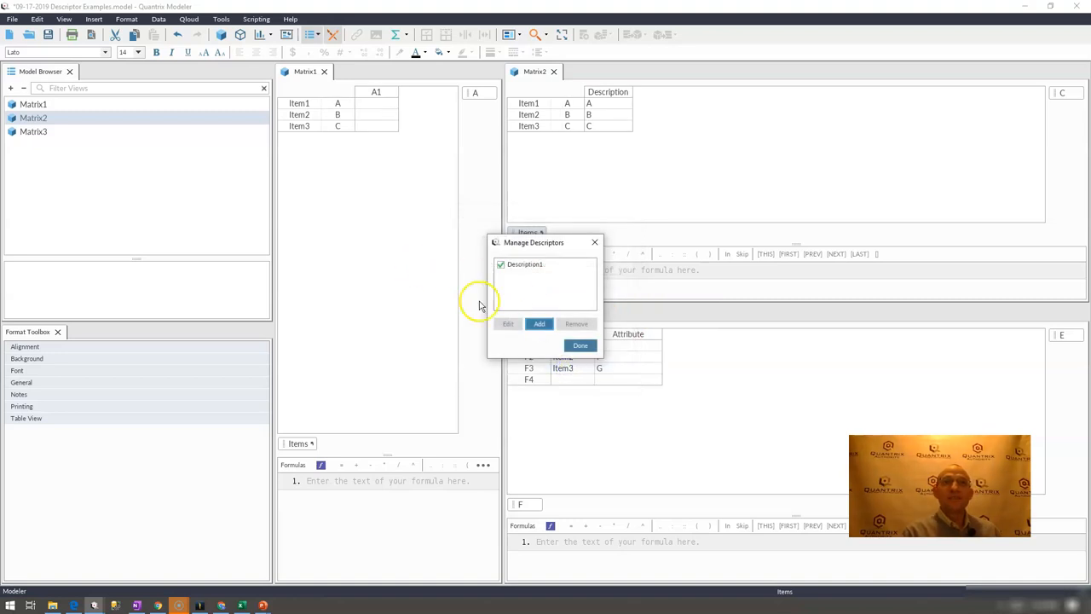
# Step: Close Manage Descriptors and click into the Matrix2 grid
pyautogui.click(580, 345)
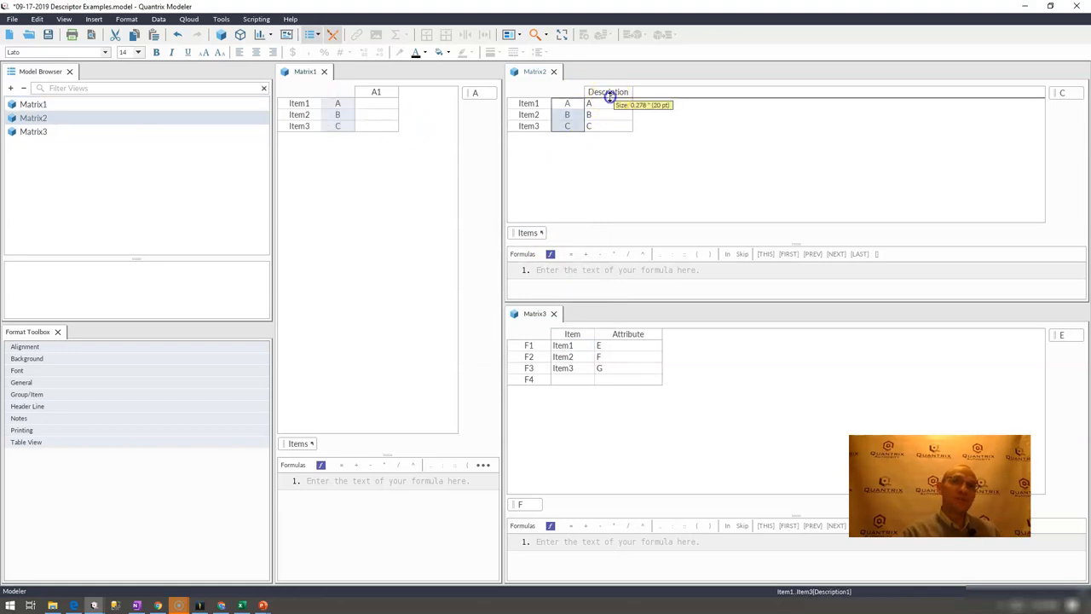
pyautogui.click(526, 233)
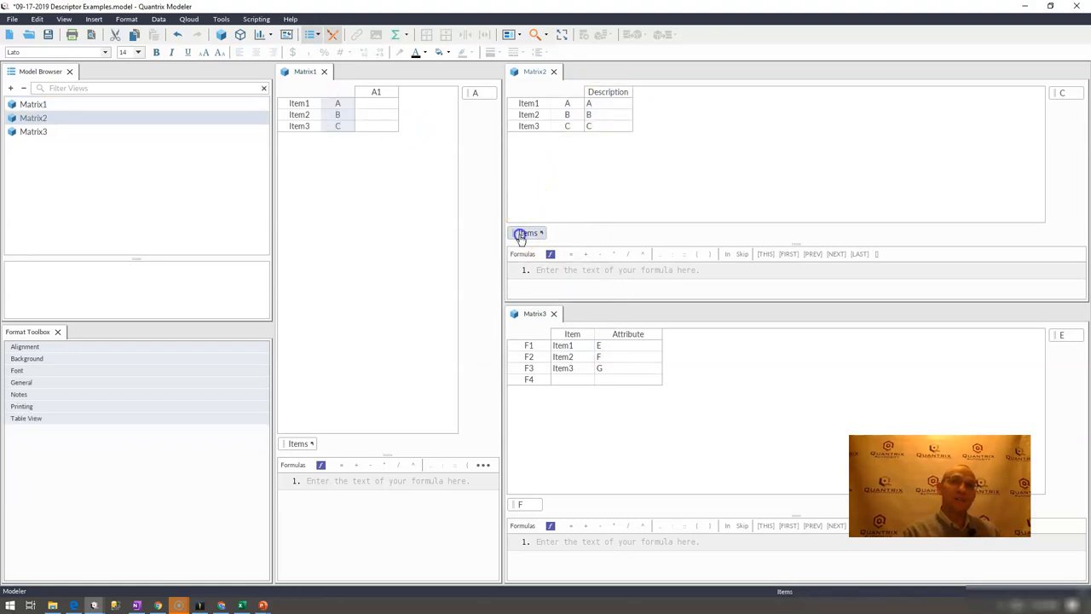
# Step: Reopen Manage Descriptors for Items and select Description1
pyautogui.rightClick(527, 231)
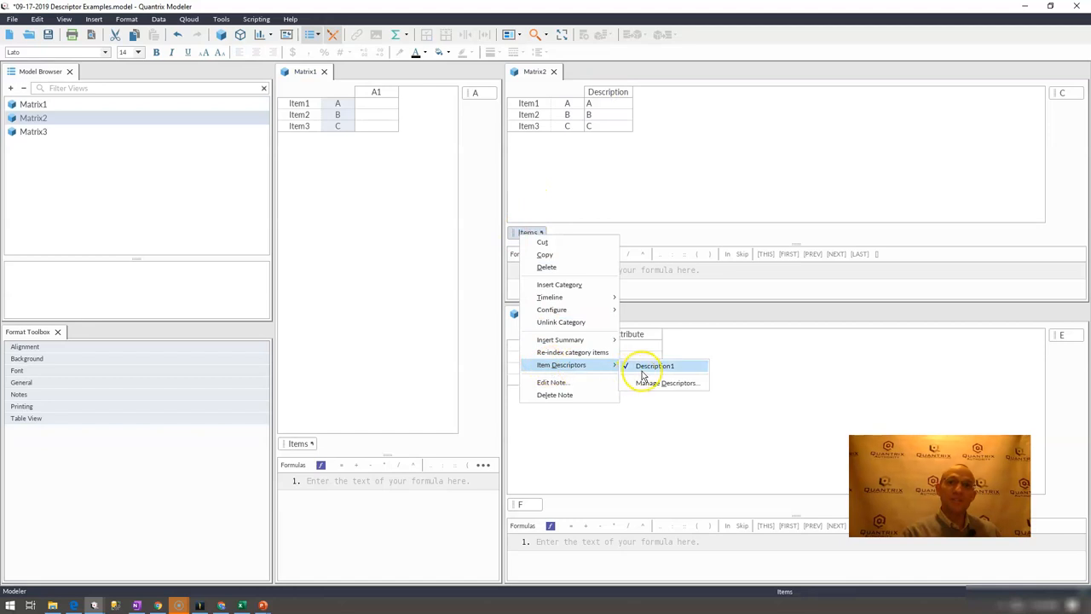
pyautogui.click(667, 382)
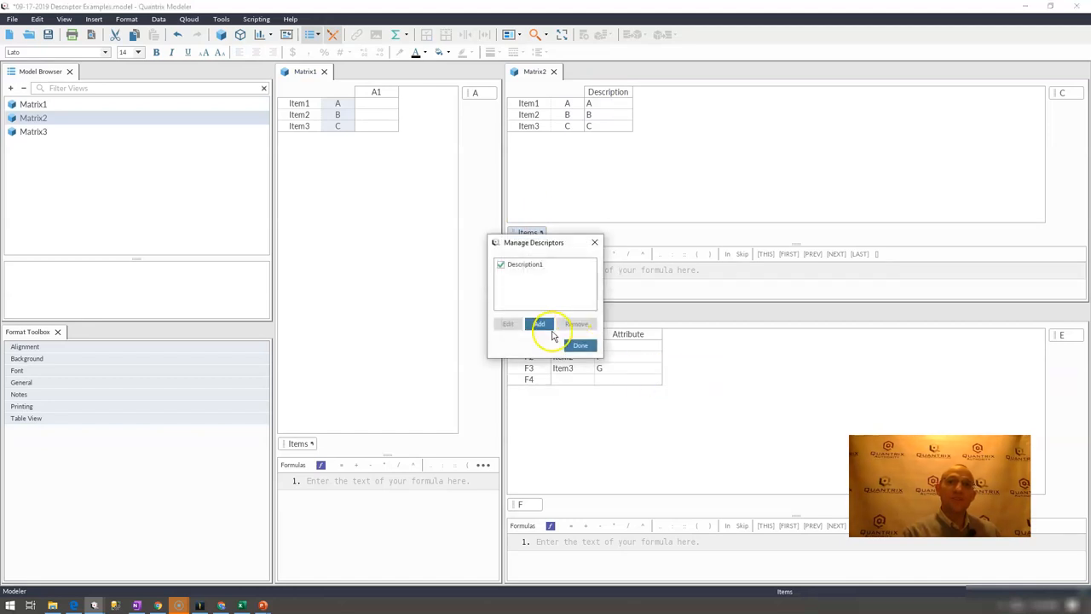
pyautogui.click(524, 263)
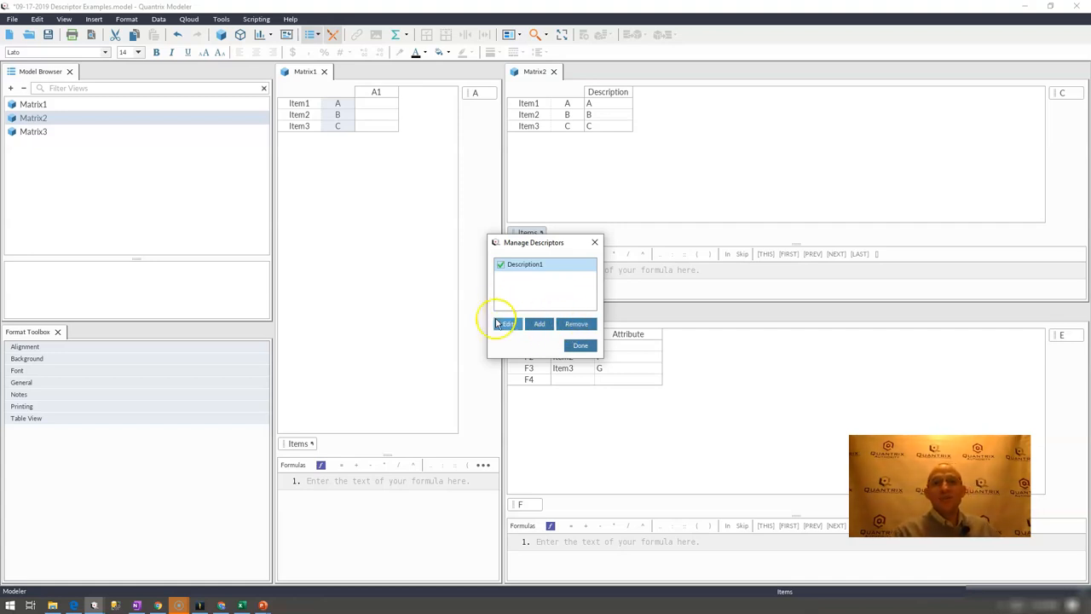
# Step: Review Description1's Matrix2::Description expression unchanged, then close the manager
pyautogui.click(507, 323)
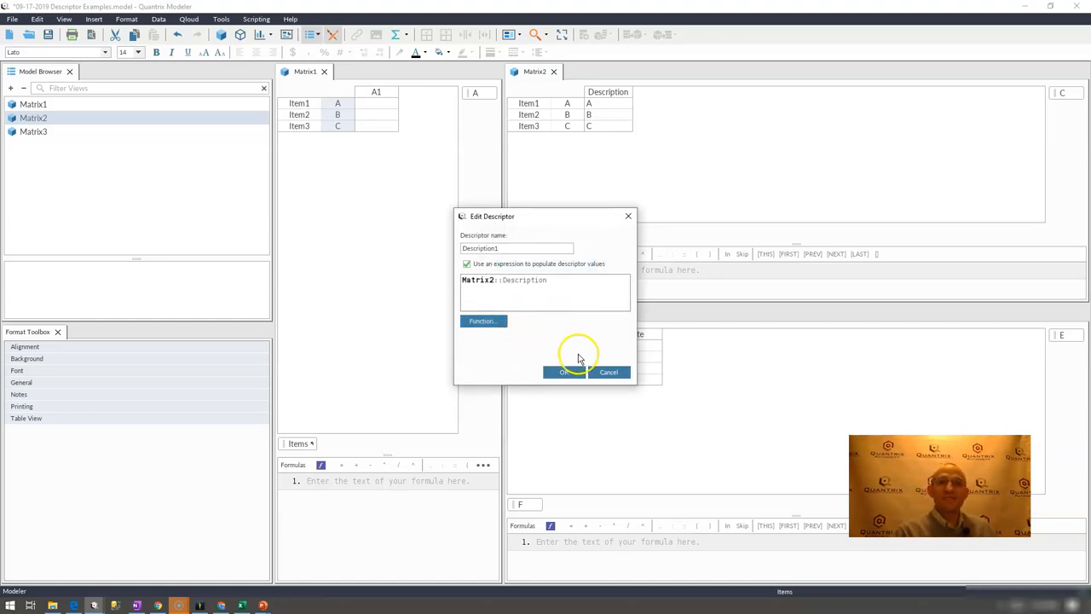
pyautogui.click(563, 371)
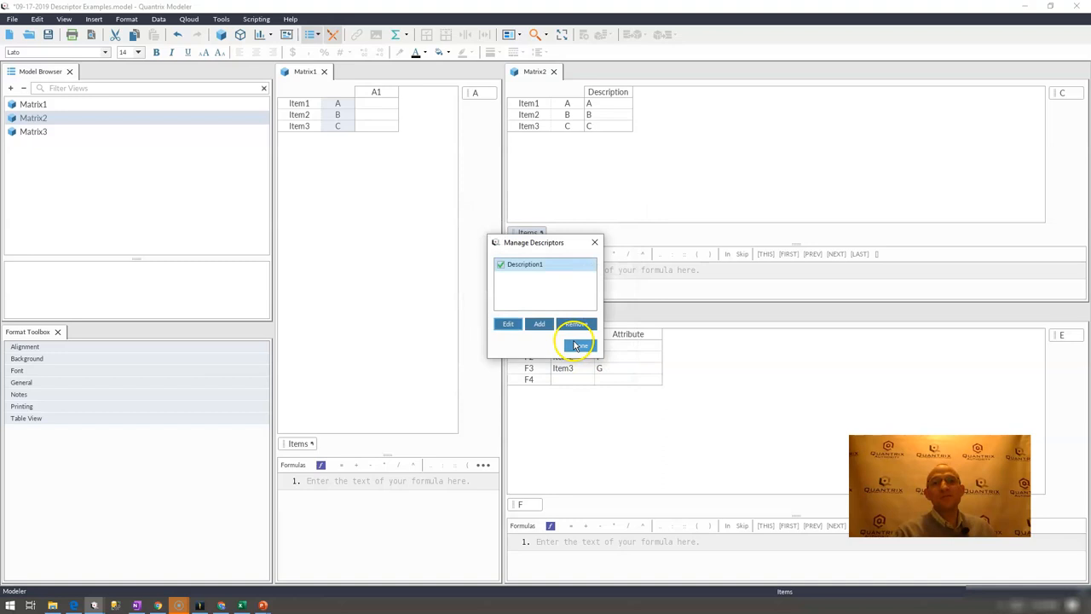
pyautogui.click(579, 345)
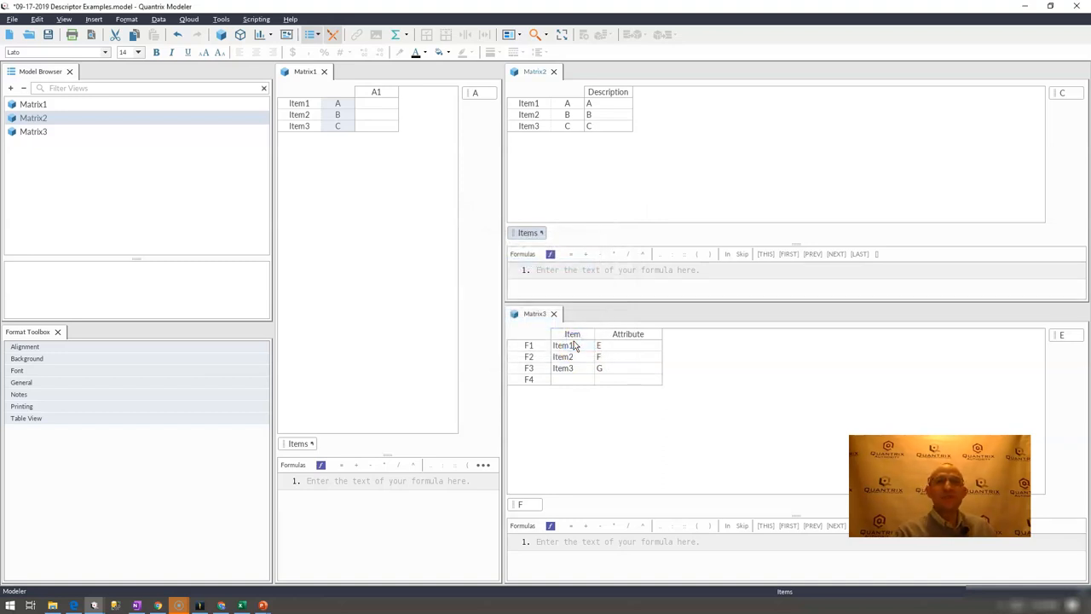